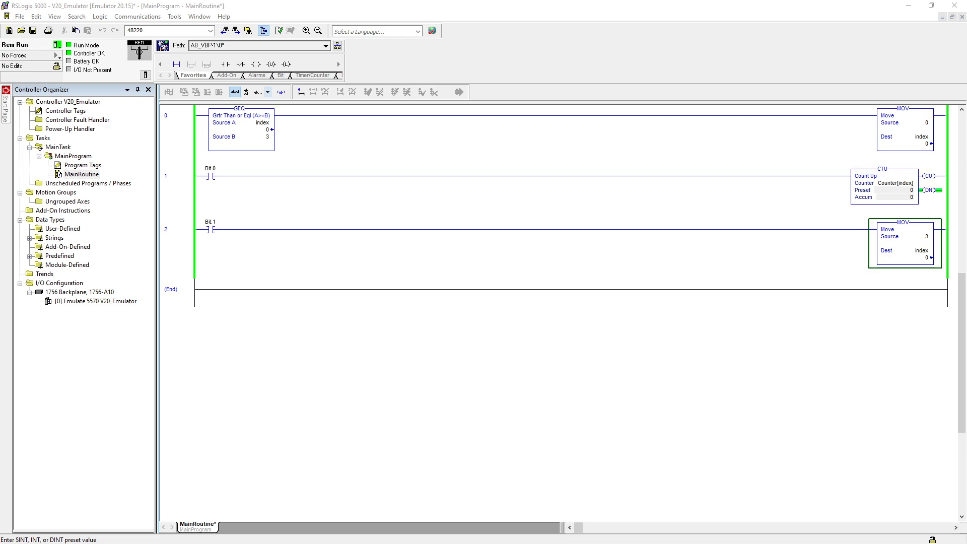
{"action": "mouse_move", "coordinate": [523, 170]}
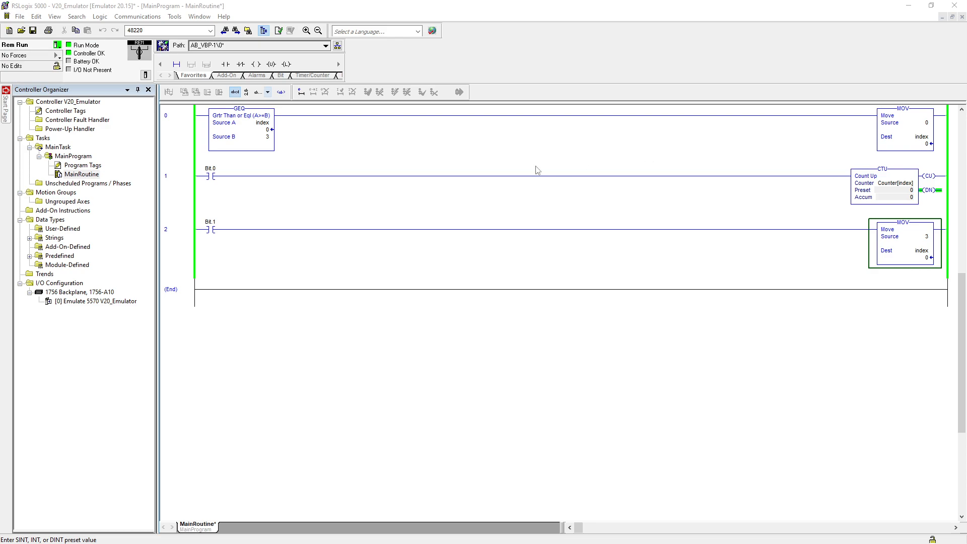
{"action": "mouse_move", "coordinate": [336, 168]}
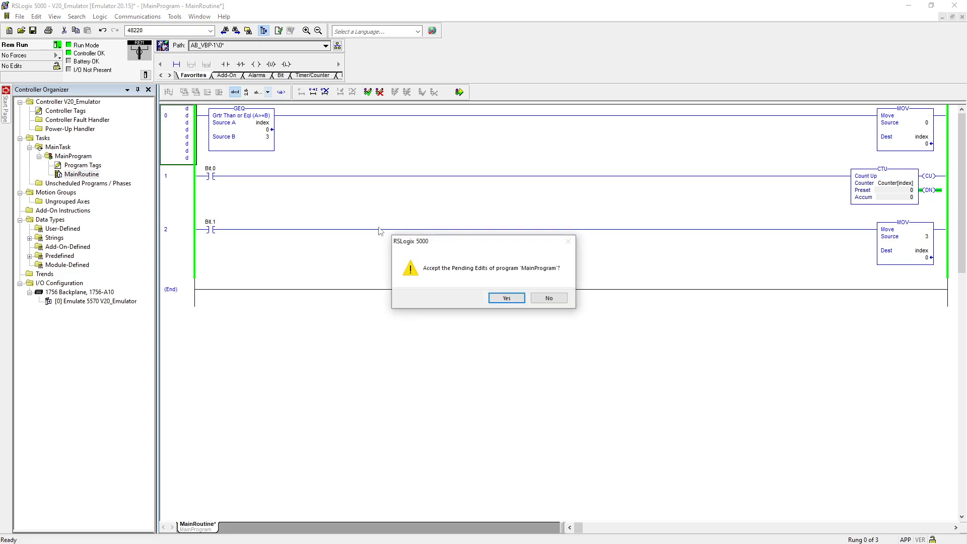
- Accept the pending MainProgram rung edits and begin testing them on the controller
{"action": "left_click", "coordinate": [506, 297]}
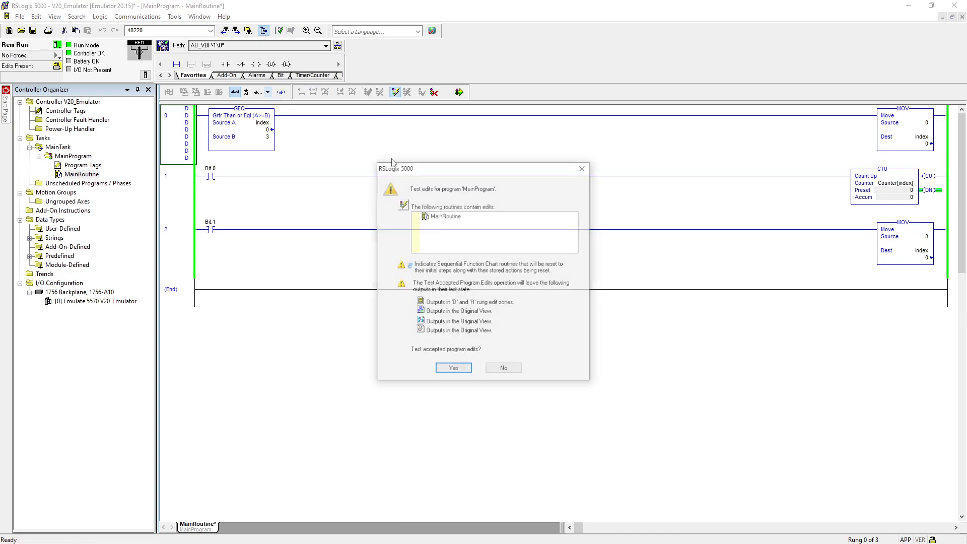
{"action": "left_click", "coordinate": [454, 368]}
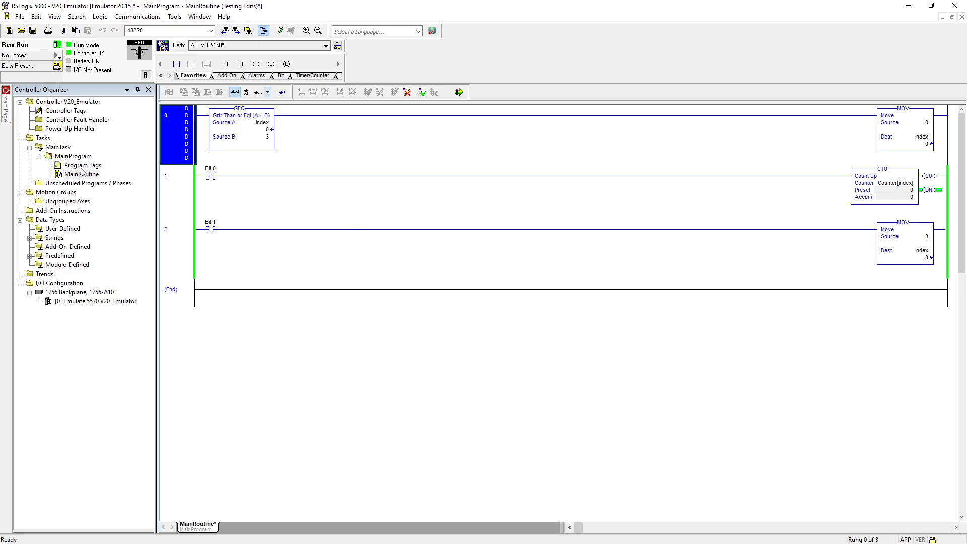
{"action": "double_click", "coordinate": [82, 165]}
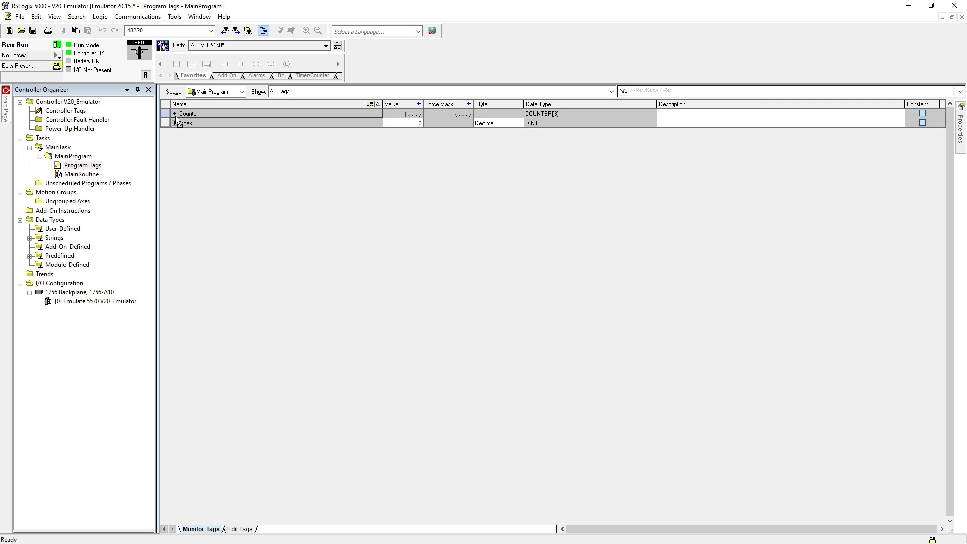
{"action": "left_click", "coordinate": [174, 113]}
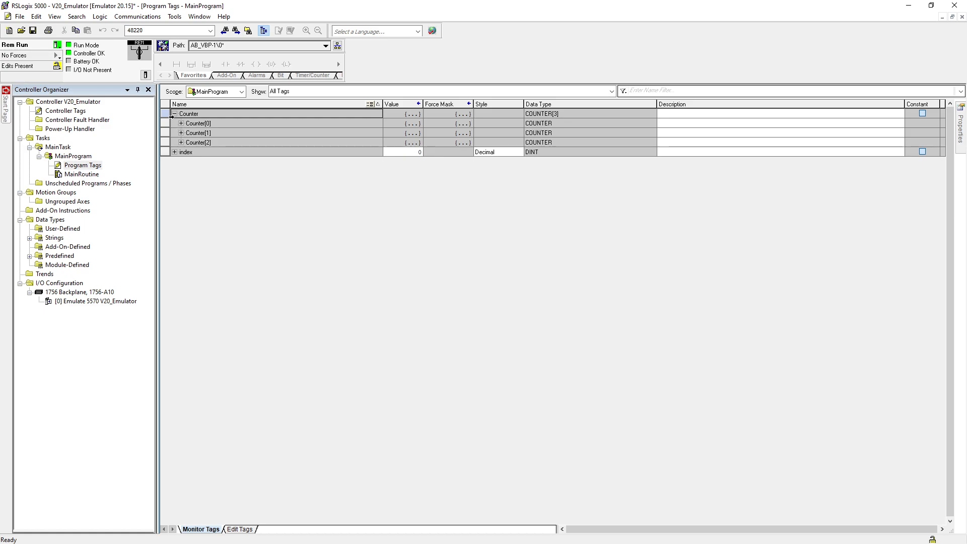
{"action": "left_click", "coordinate": [174, 113]}
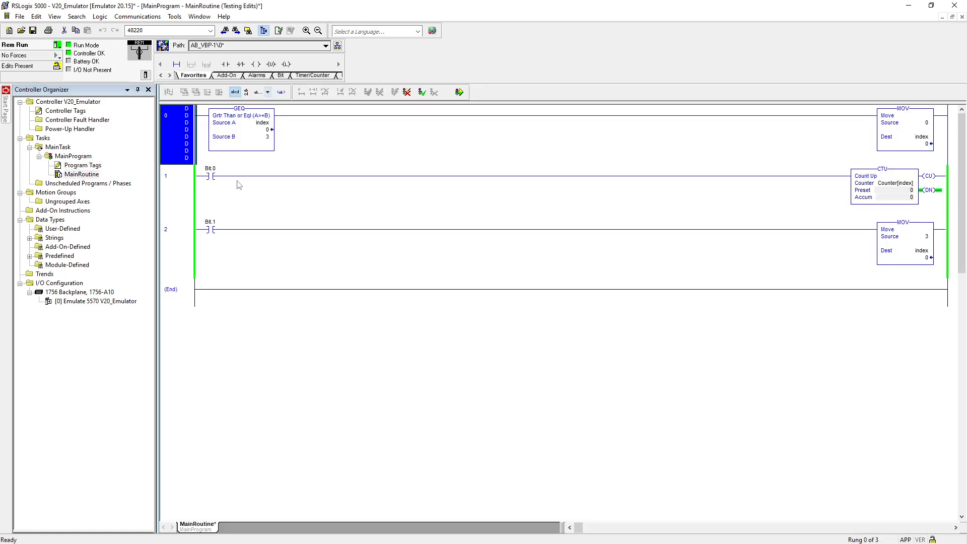
{"action": "mouse_move", "coordinate": [333, 183]}
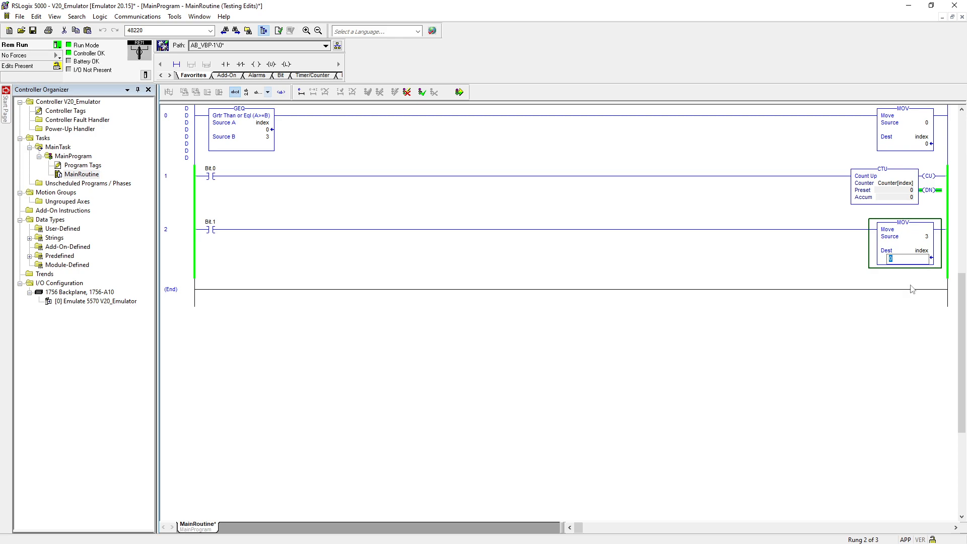
- Enter 3 as the index value in rung 2's MOV Dest
{"action": "type", "text": "3"}
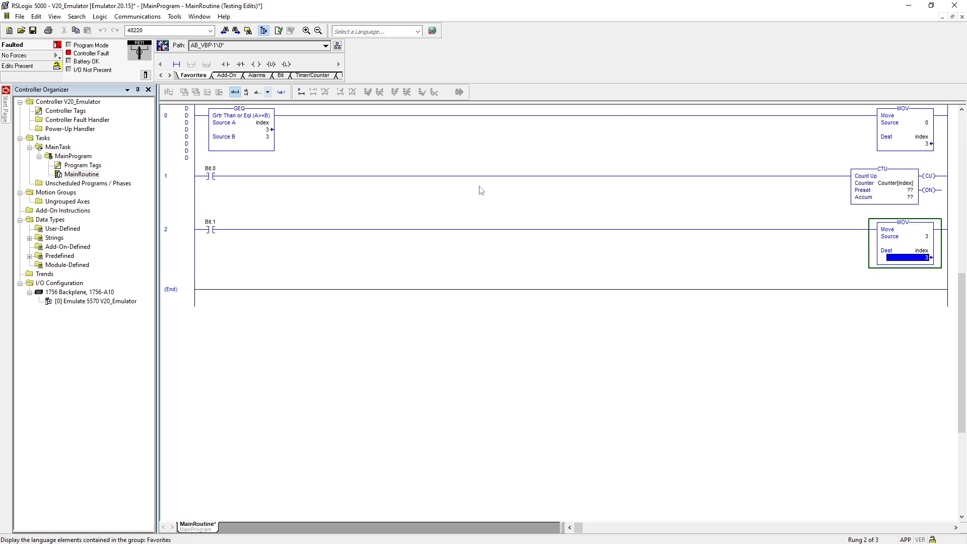
{"action": "mouse_move", "coordinate": [894, 186]}
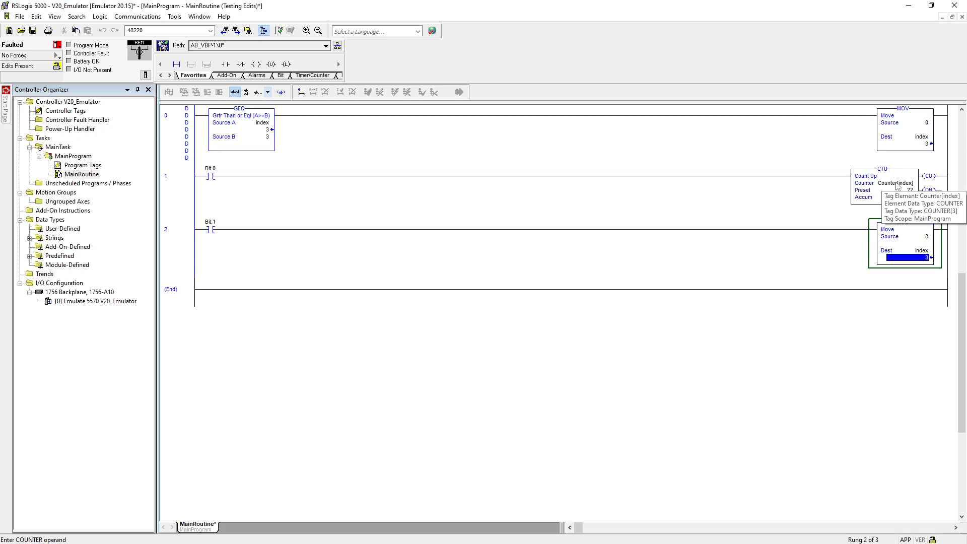
- Open the major fault details, highlight the array-subscript-too-large reason, and clear it
{"action": "left_click", "coordinate": [53, 42]}
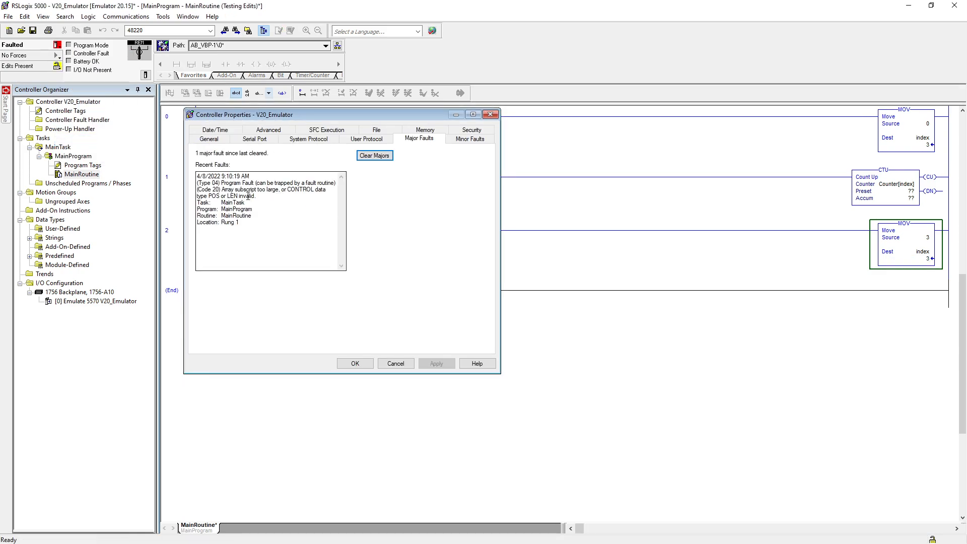
{"action": "left_click_drag", "start_coordinate": [222, 189], "coordinate": [281, 189]}
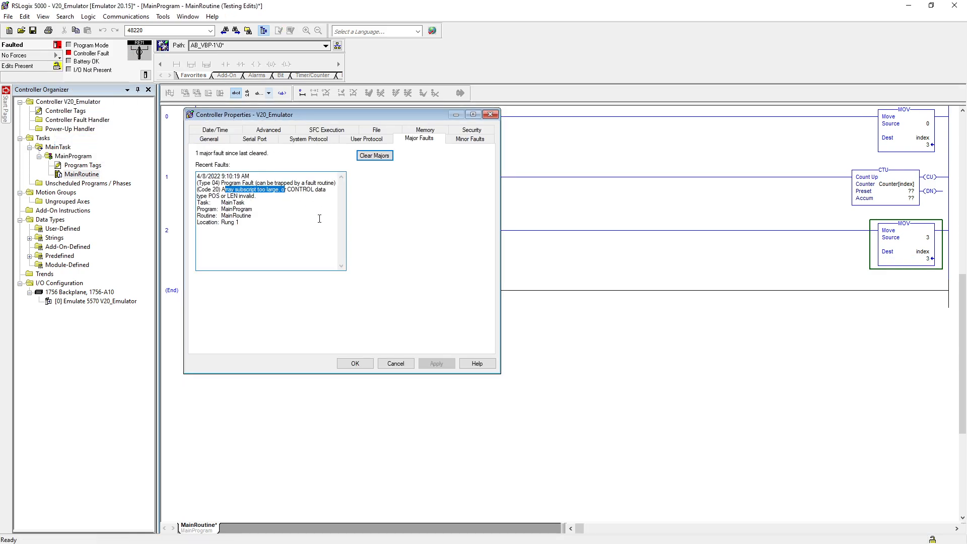
{"action": "left_click", "coordinate": [374, 155]}
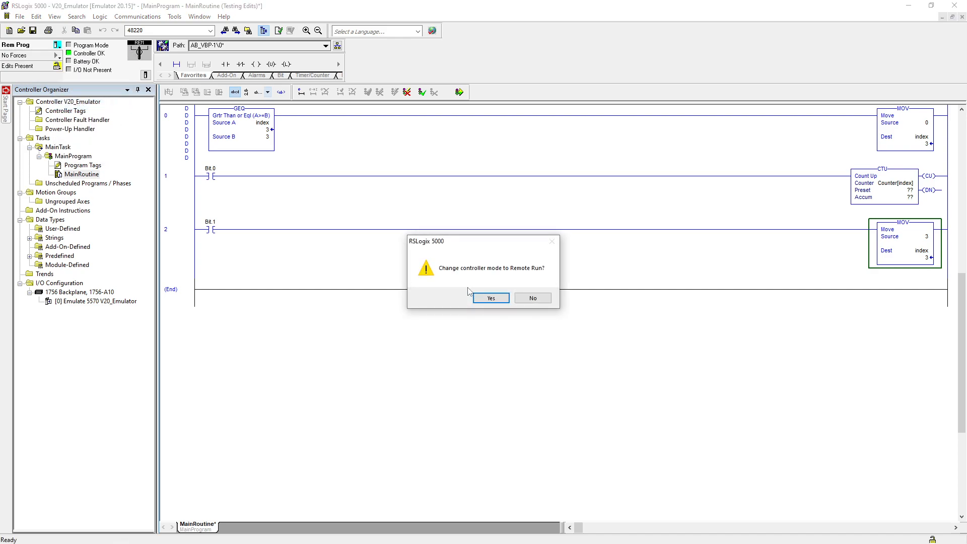
- Confirm run mode, then reopen the controller's fault details from the status menu
{"action": "left_click", "coordinate": [490, 298]}
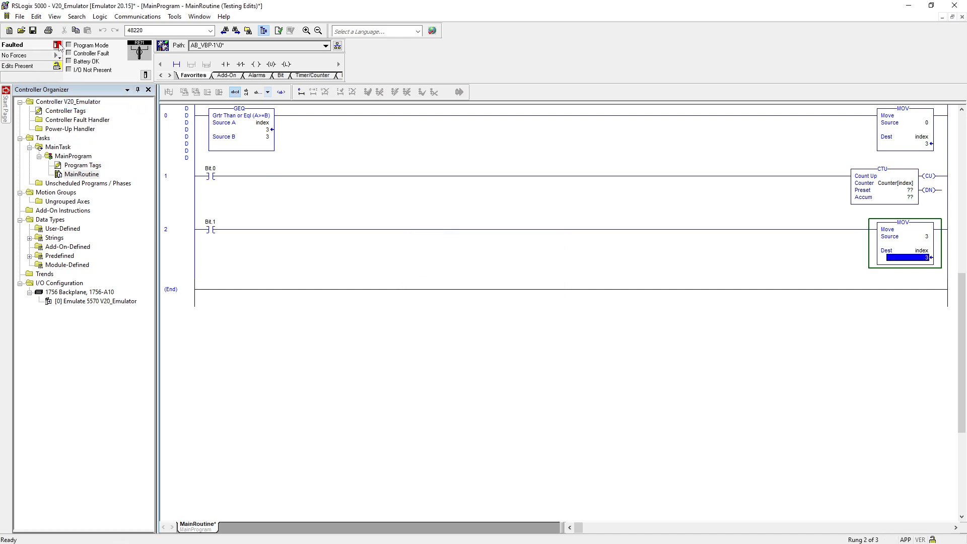
{"action": "left_click", "coordinate": [60, 45]}
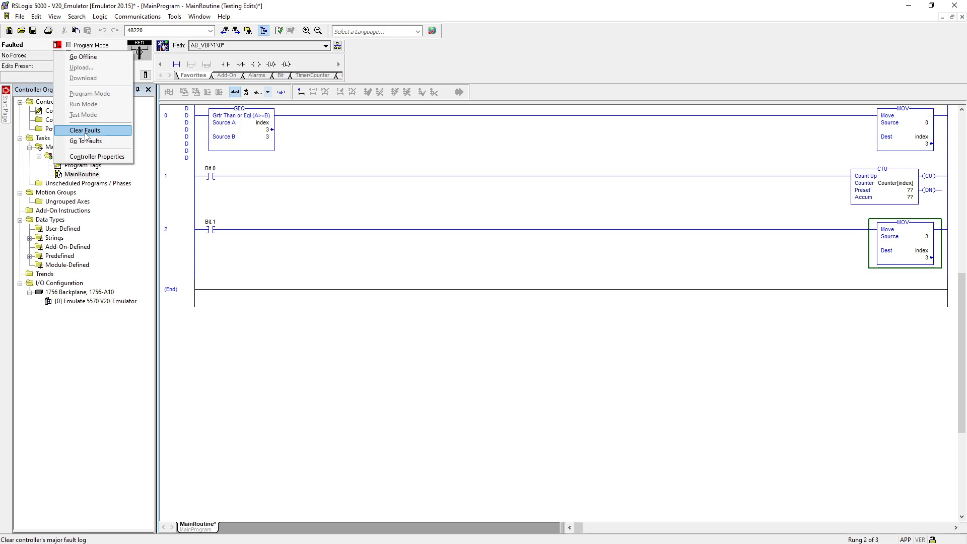
{"action": "mouse_move", "coordinate": [85, 141]}
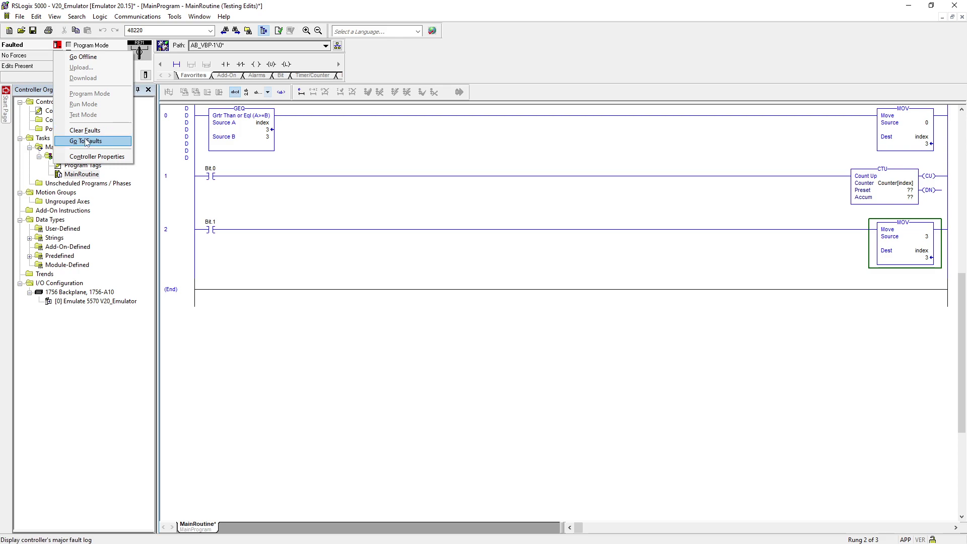
{"action": "left_click", "coordinate": [91, 141]}
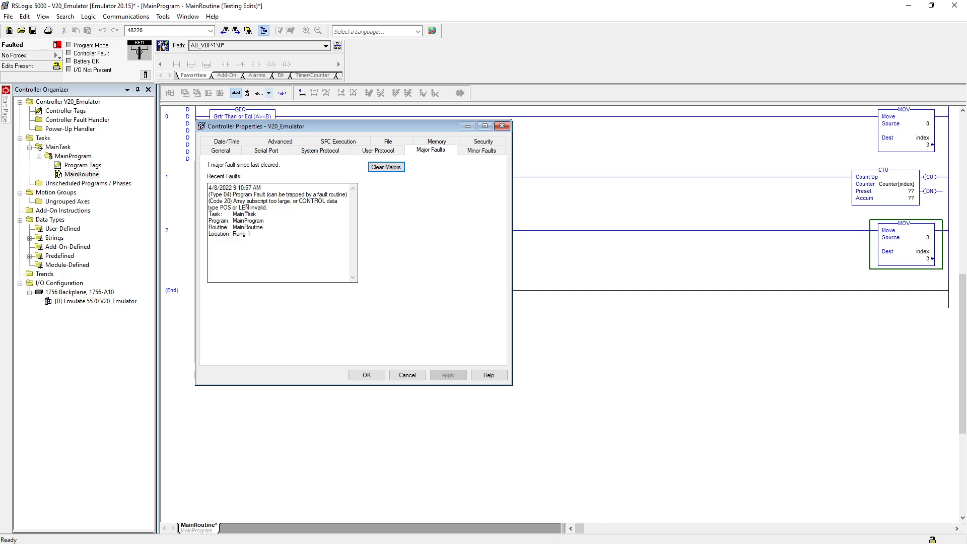
- Review the array-subscript fault at Rung 1, then clear the major fault
{"action": "left_click_drag", "start_coordinate": [253, 126], "coordinate": [424, 124]}
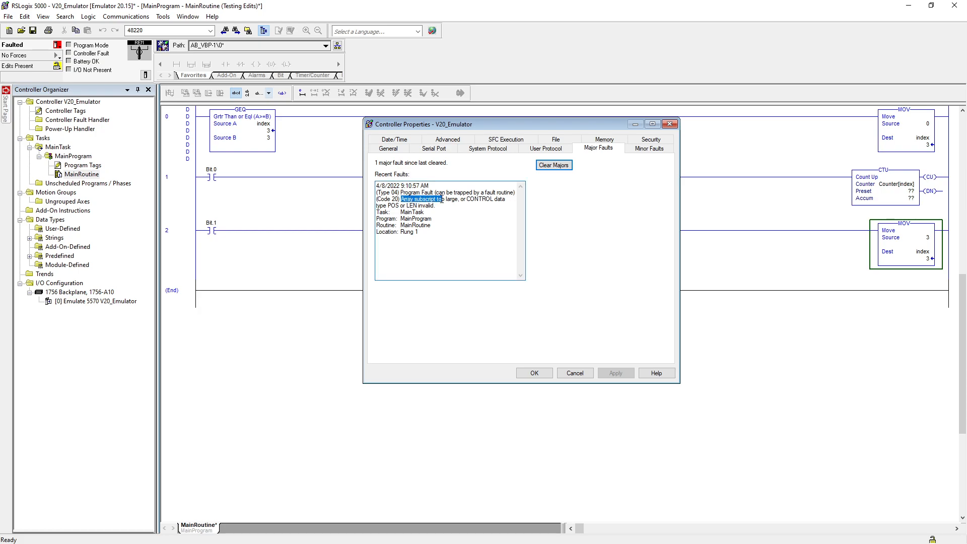
{"action": "left_click_drag", "start_coordinate": [400, 199], "coordinate": [507, 199]}
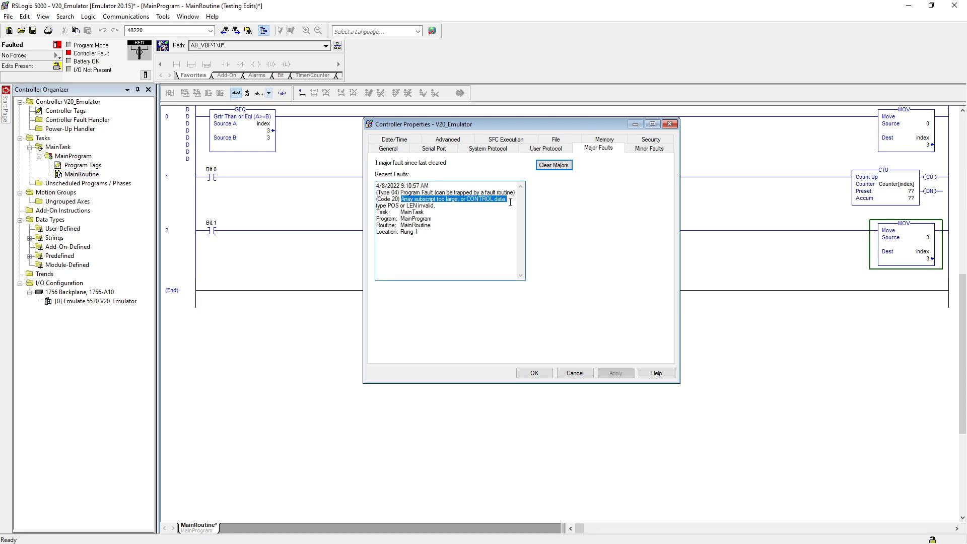
{"action": "left_click_drag", "start_coordinate": [402, 199], "coordinate": [438, 205]}
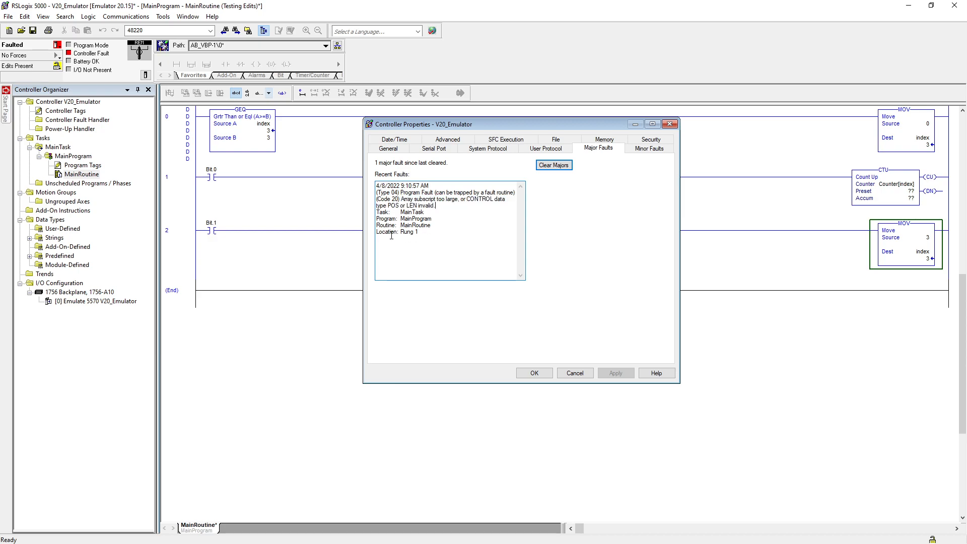
{"action": "double_click", "coordinate": [395, 232]}
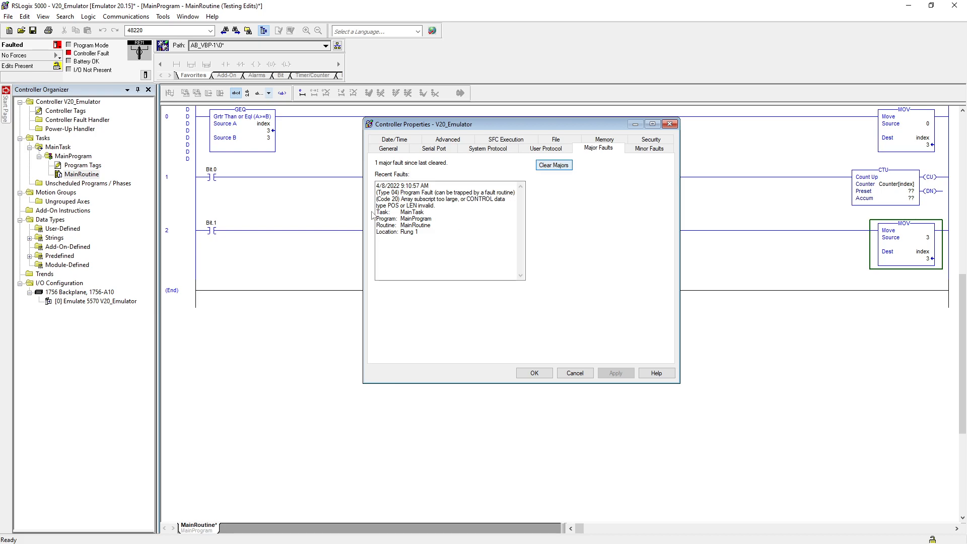
{"action": "left_click", "coordinate": [553, 165]}
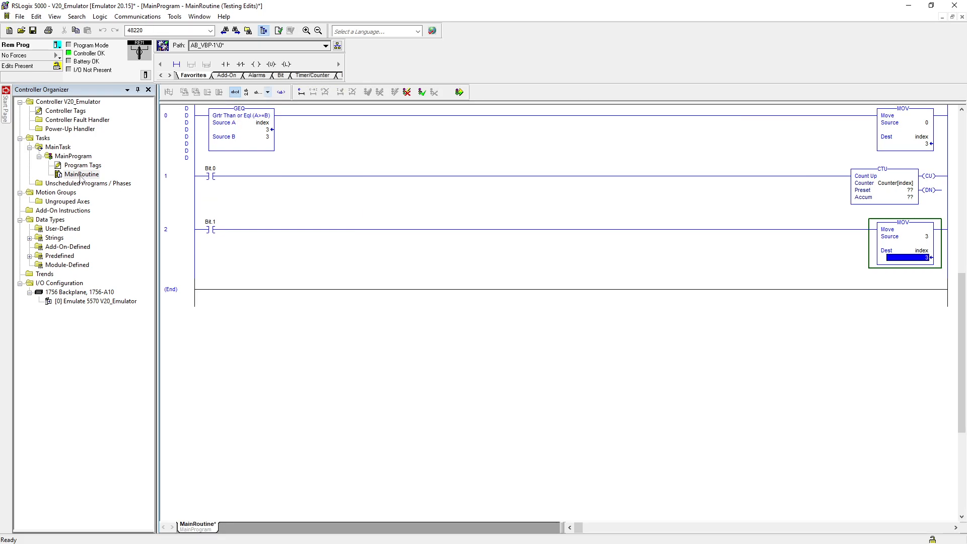
{"action": "mouse_move", "coordinate": [720, 188]}
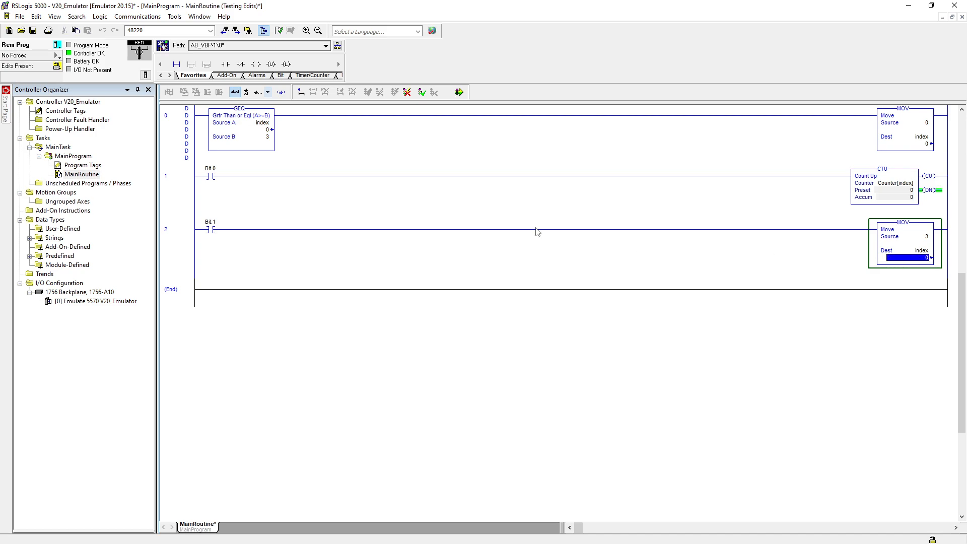
- Put the controller in Run Mode and request cancelling the accepted program edits
{"action": "left_click", "coordinate": [63, 45]}
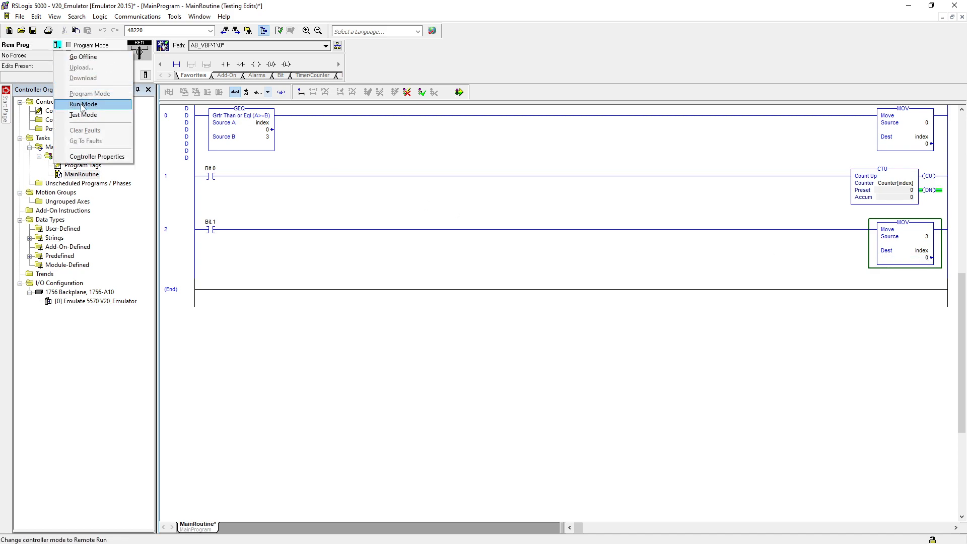
{"action": "left_click", "coordinate": [81, 104]}
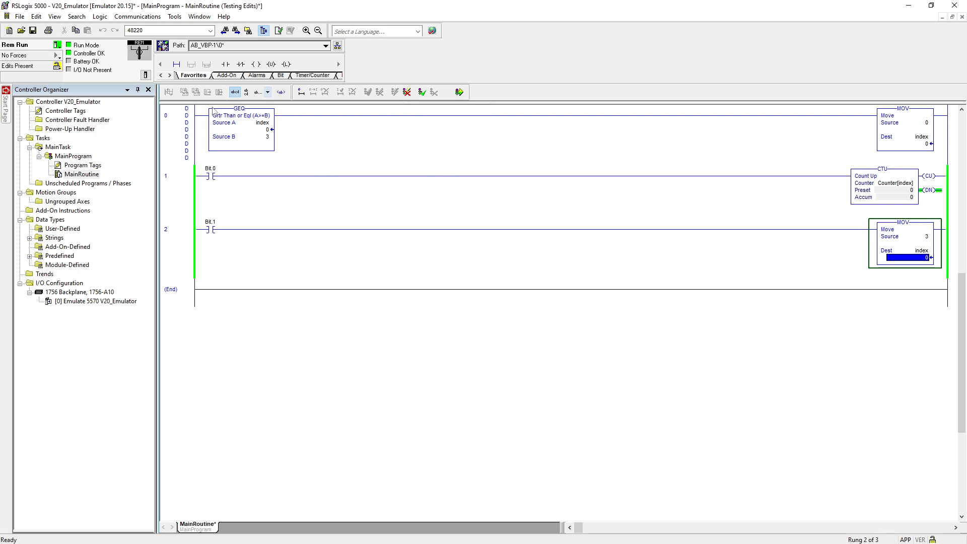
{"action": "left_click", "coordinate": [408, 92]}
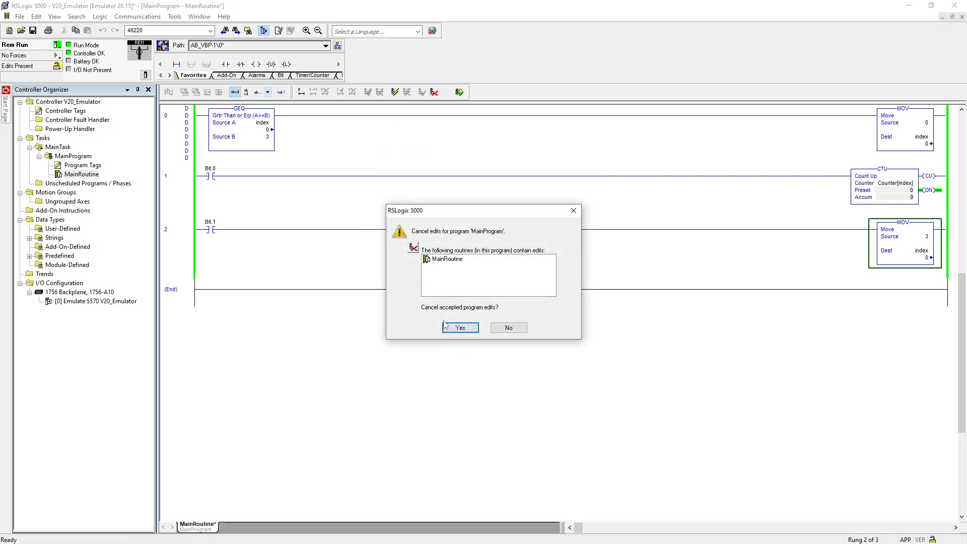
- Confirm discarding the edits, then inspect index on GEQ Source A and MOV Dest
{"action": "left_click", "coordinate": [459, 328]}
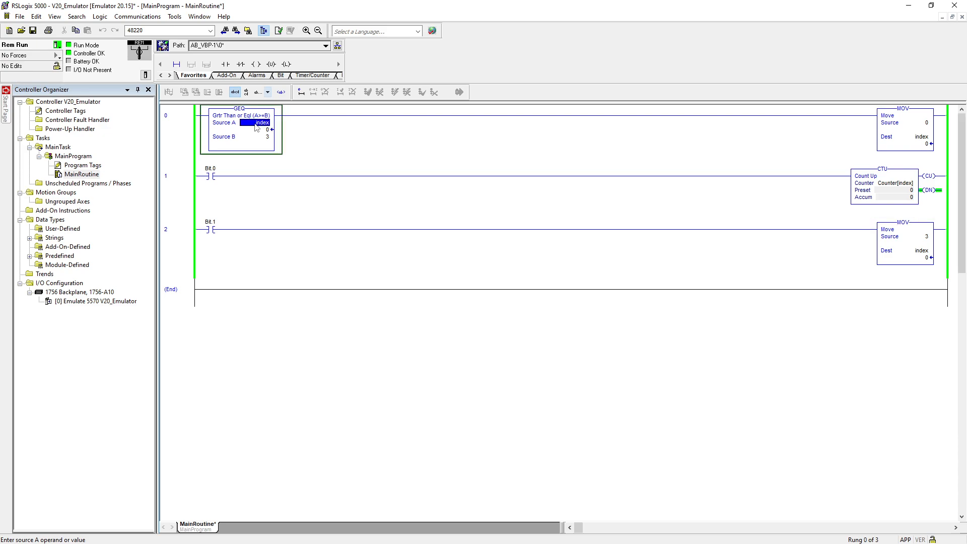
{"action": "left_click", "coordinate": [263, 136]}
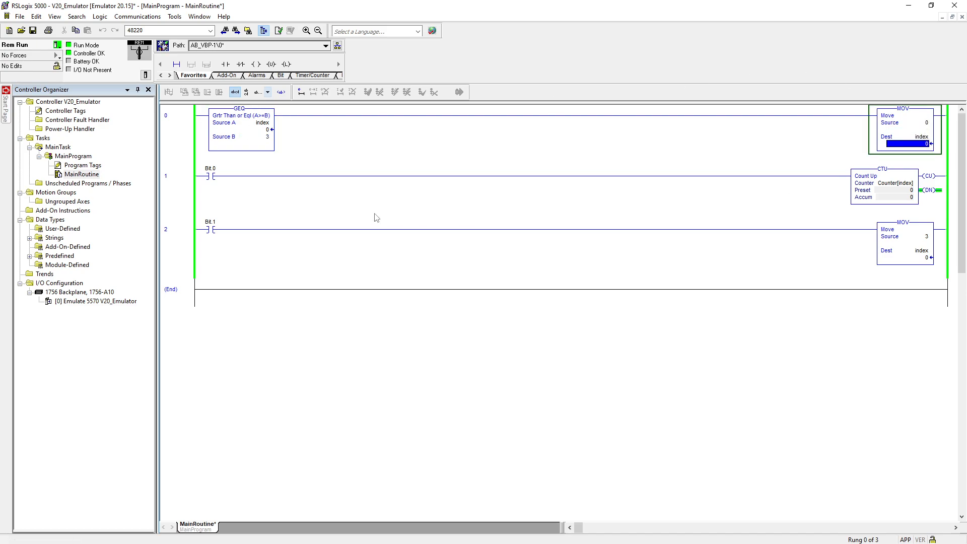
{"action": "left_click", "coordinate": [916, 260]}
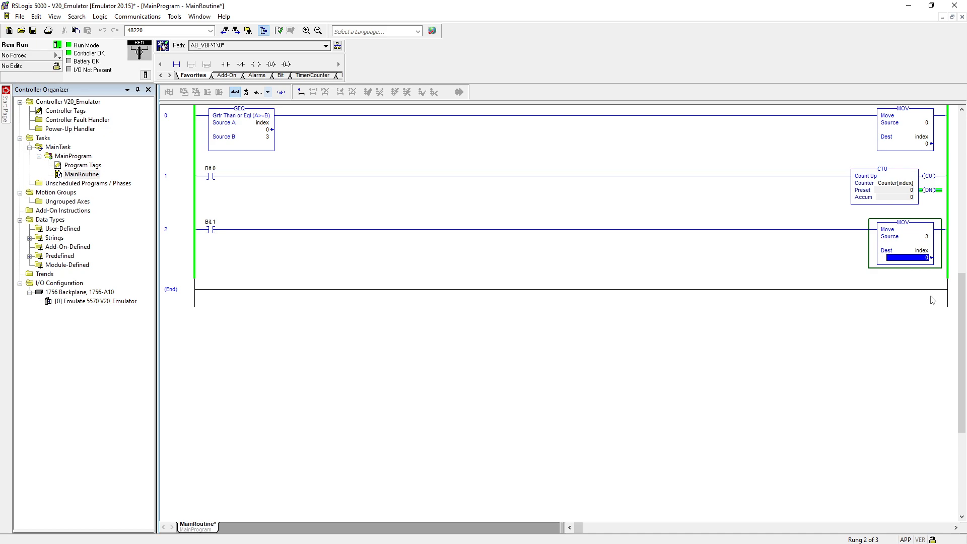
{"action": "mouse_move", "coordinate": [551, 237]}
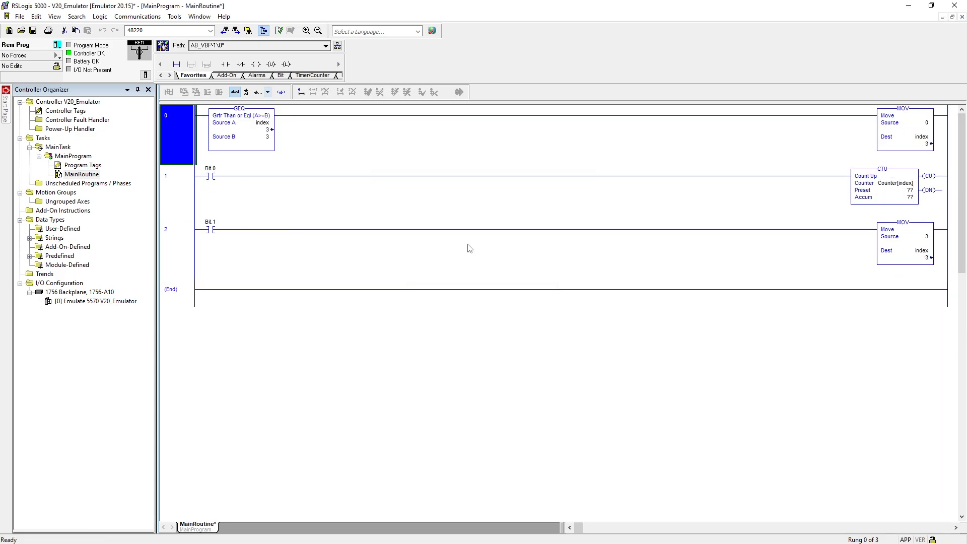
- Open the controller mode dropdown to return the controller to Run
{"action": "left_click", "coordinate": [62, 45]}
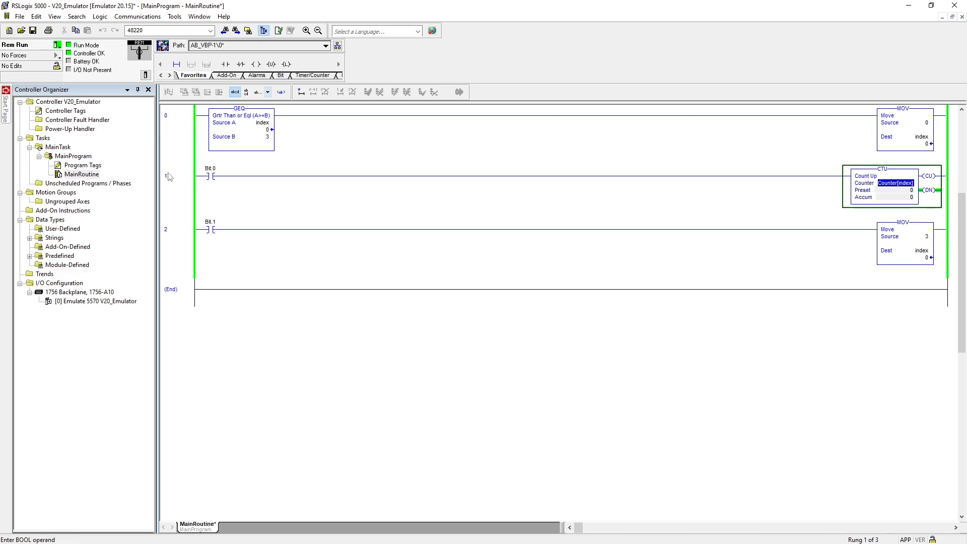
{"action": "mouse_move", "coordinate": [589, 184]}
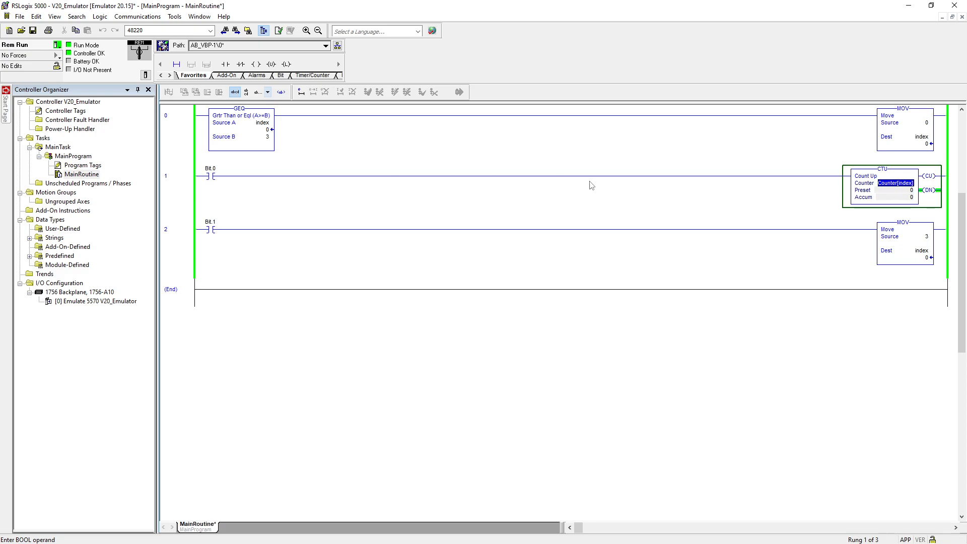